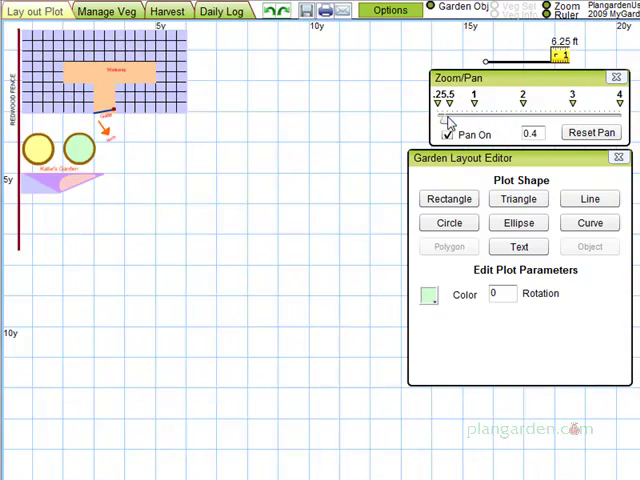
- Zoom in on the garden layout with the Zoom/Pan slider
click(448, 134)
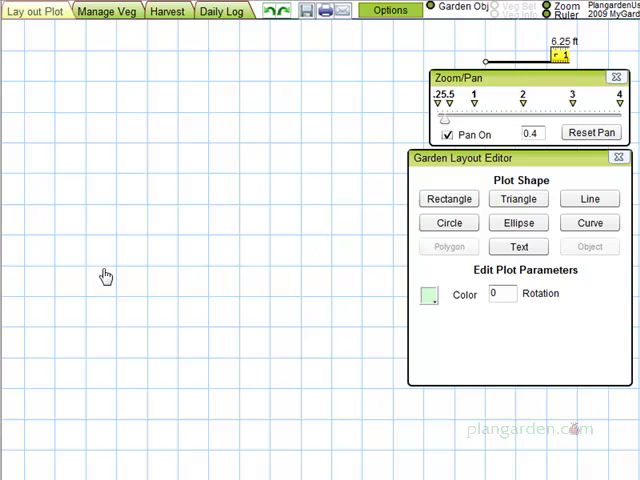
mouse_move(356, 138)
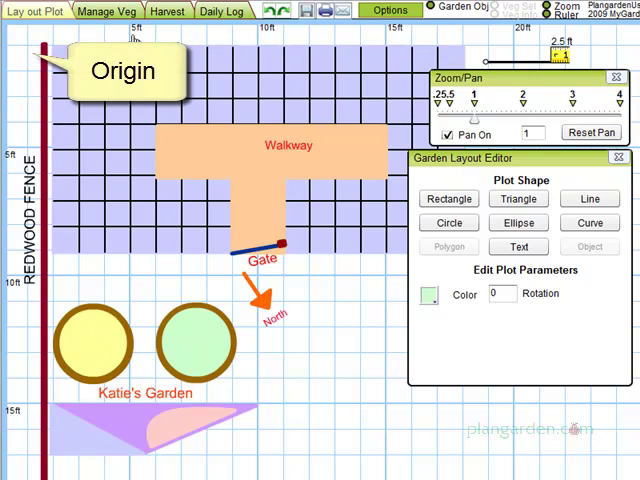
mouse_move(28, 50)
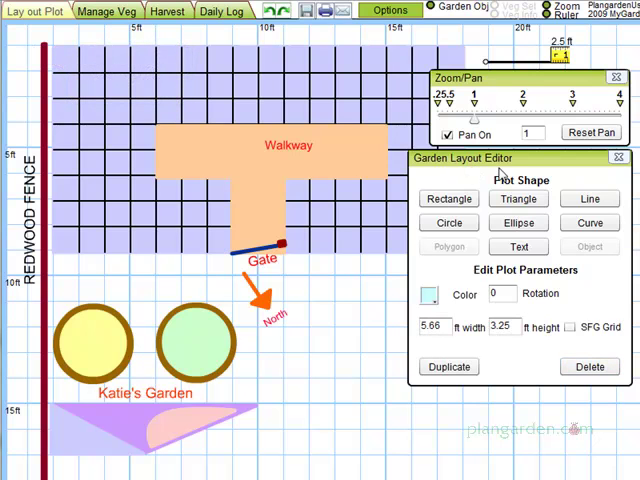
- Place the new rectangle on the plot beside the gate
click(448, 198)
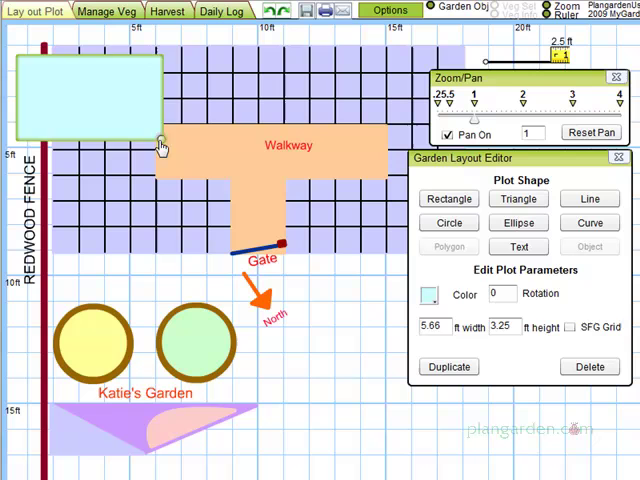
drag(164, 142, 76, 156)
text(3)
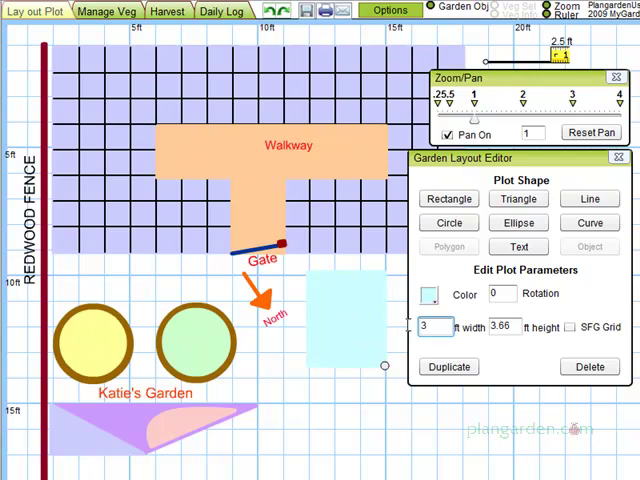
- Make the bed a 3 ft by 3 ft square, rotated -30 degrees and filled yellow
click(504, 328)
text(3)
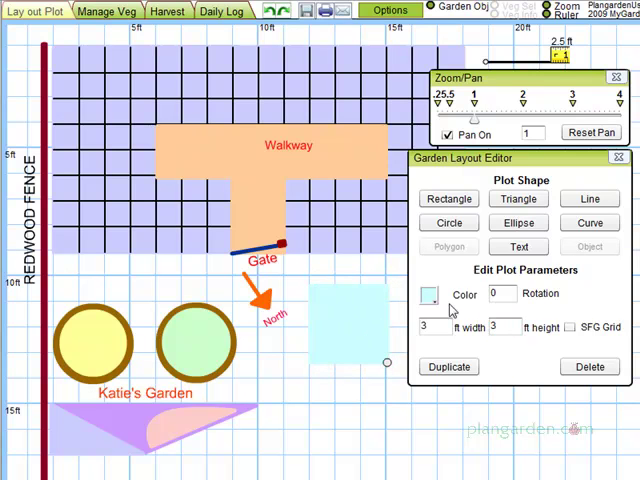
click(504, 292)
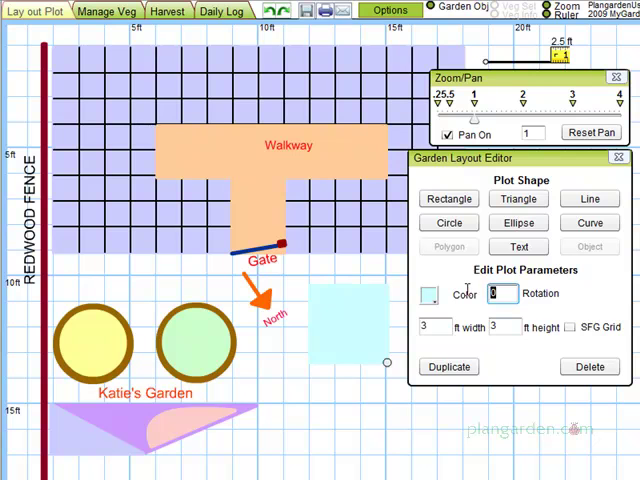
text(-3)
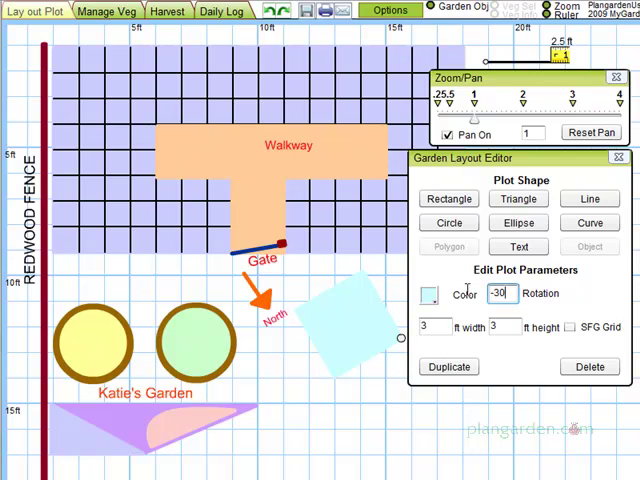
click(428, 296)
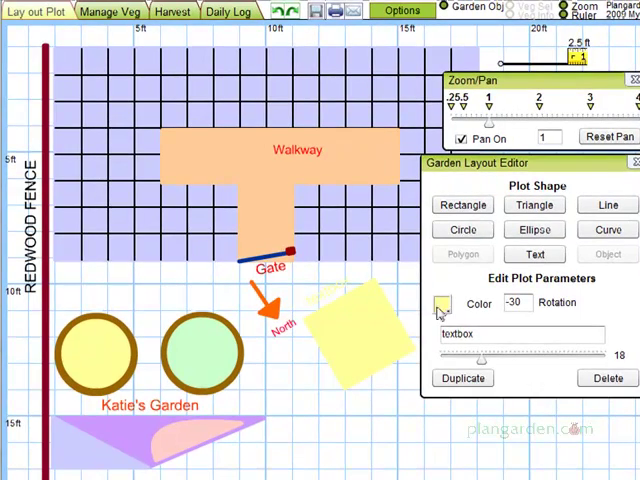
- Label the square bed 'Anna's' above it and turn on its SFG square-foot grid
click(440, 306)
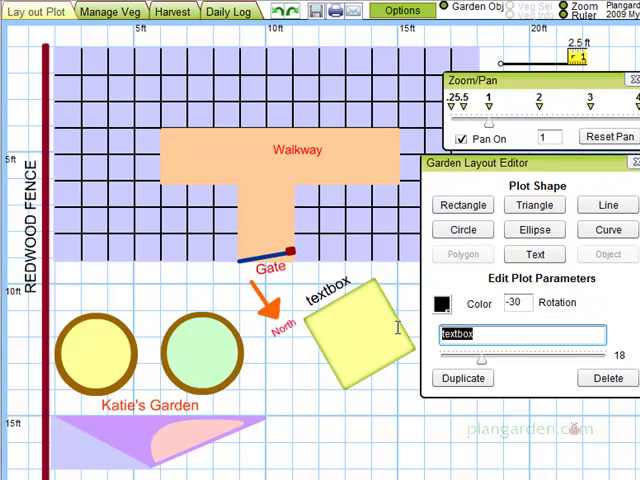
text(Anna's)
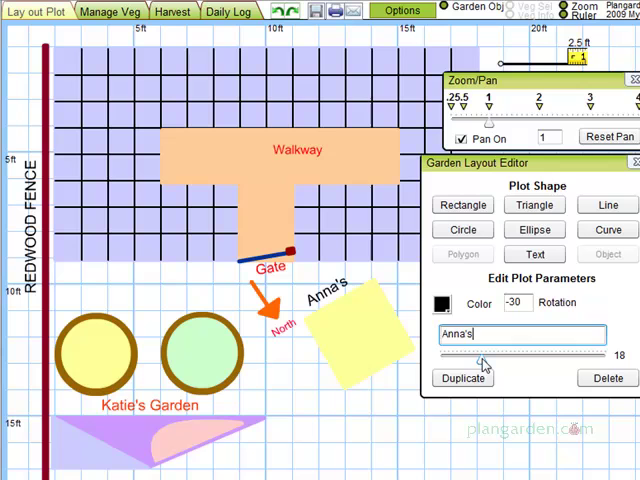
drag(480, 356, 524, 356)
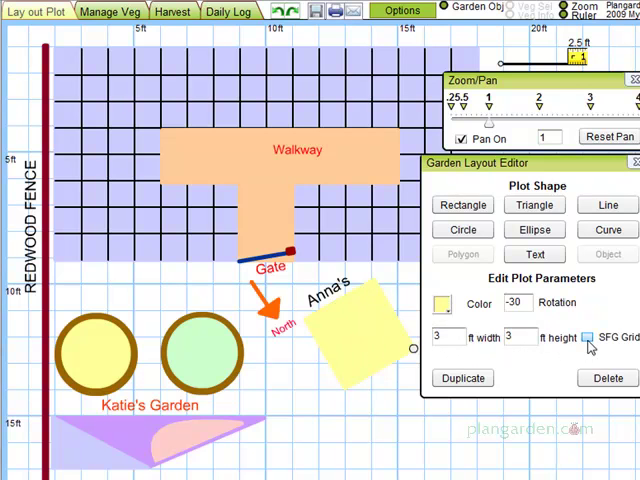
click(588, 338)
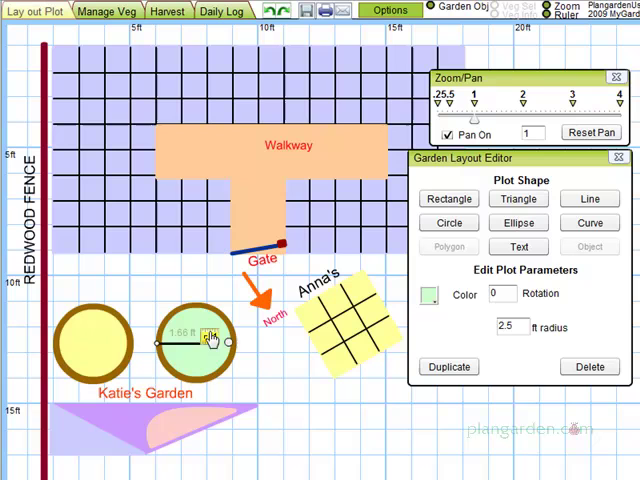
drag(210, 340, 236, 340)
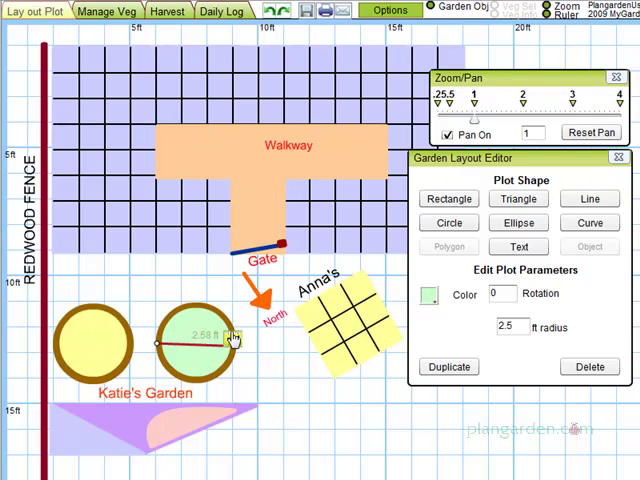
drag(232, 336, 228, 338)
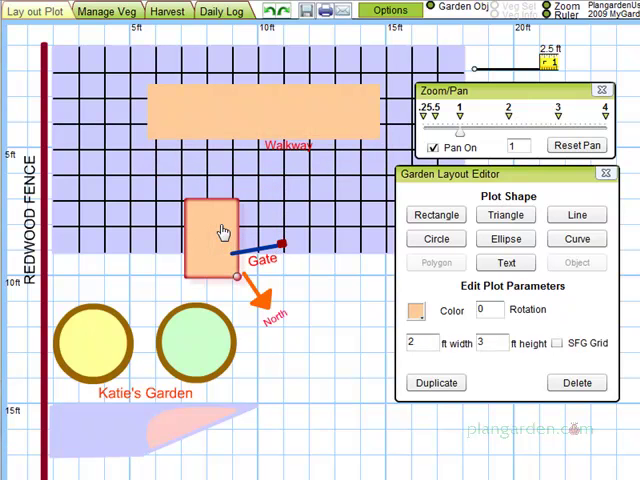
mouse_move(224, 208)
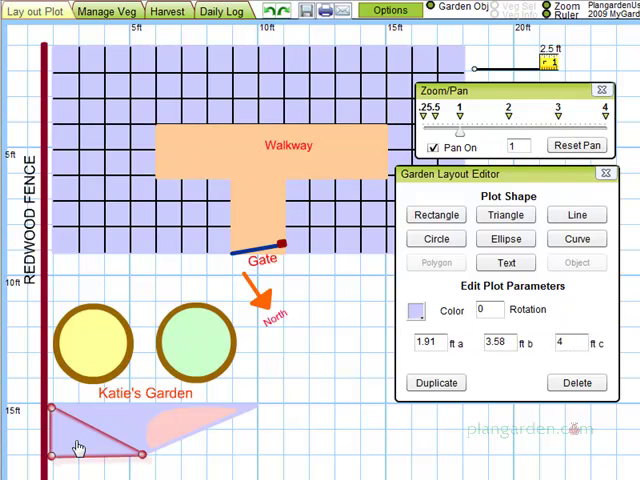
mouse_move(82, 444)
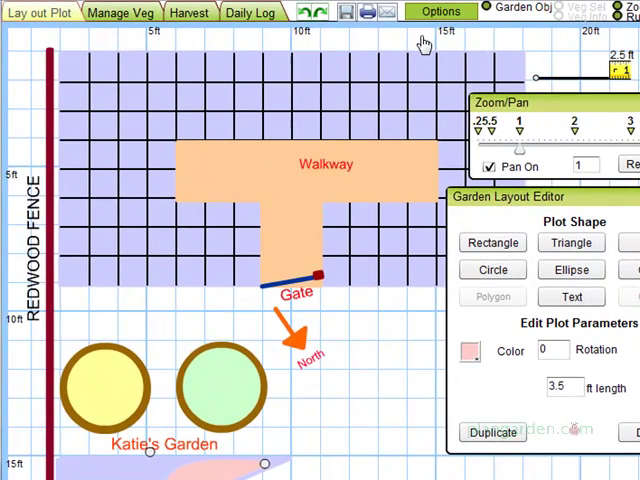
- Bring up Preferences from the Options menu
click(440, 12)
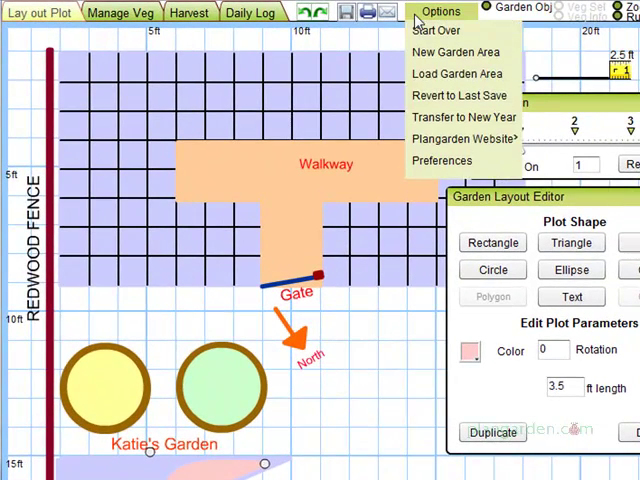
click(442, 160)
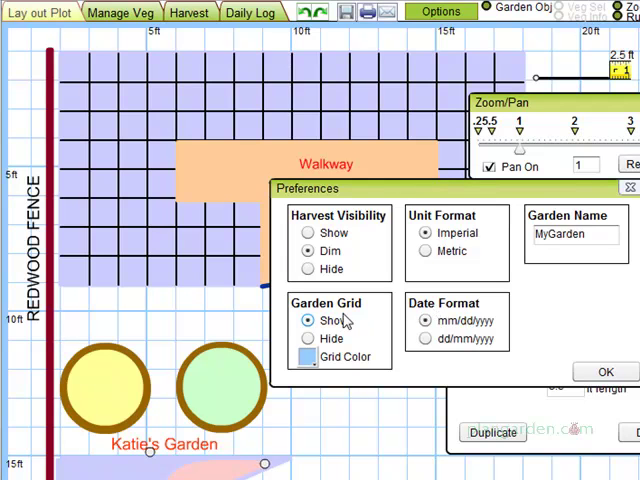
- Keep the garden grid shown and review the garden name MyGarden
click(308, 340)
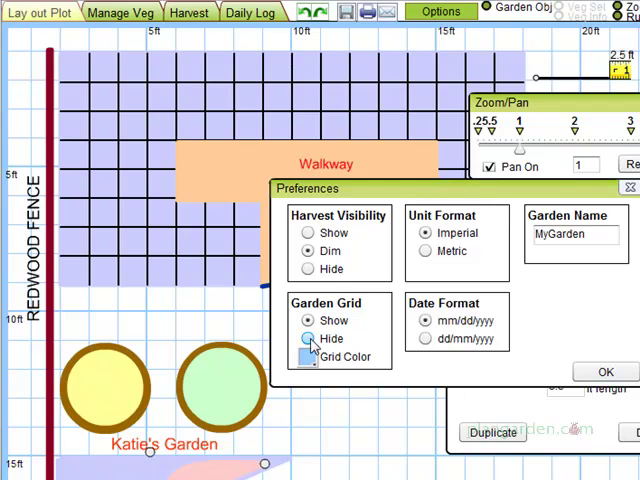
click(308, 320)
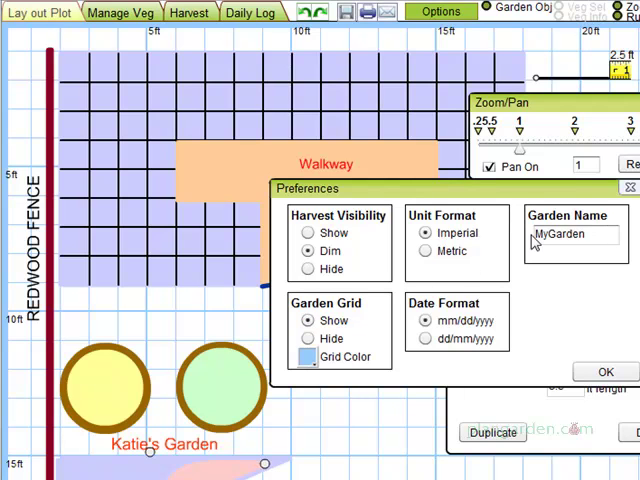
click(308, 232)
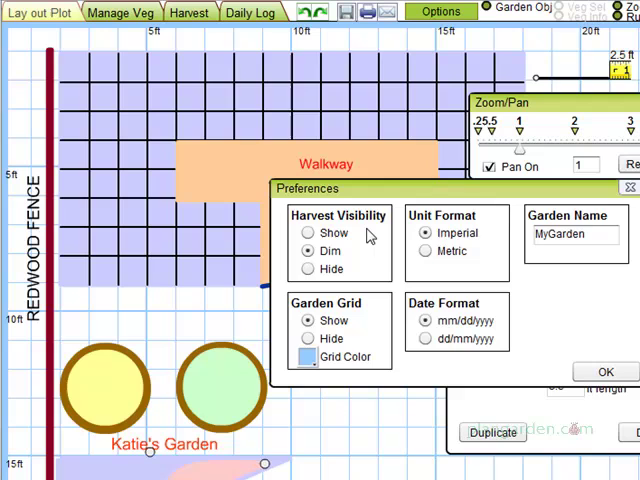
- Accept the preferences and preview the Manage Veg view before returning to the plot
click(604, 370)
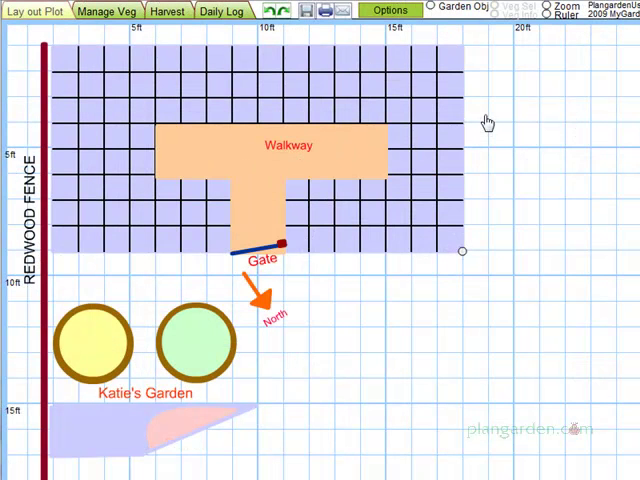
mouse_move(368, 360)
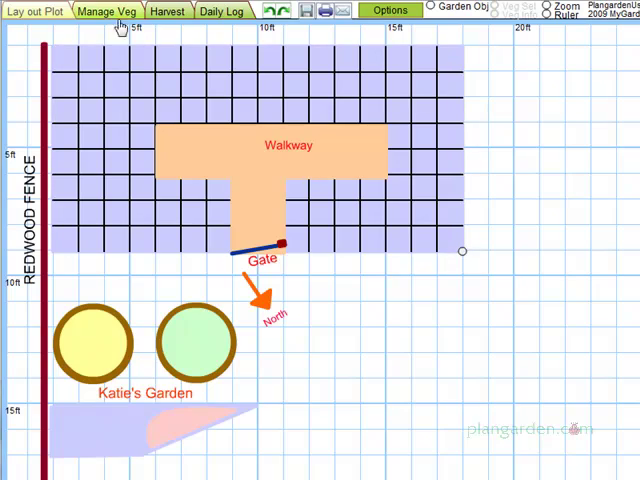
mouse_move(112, 24)
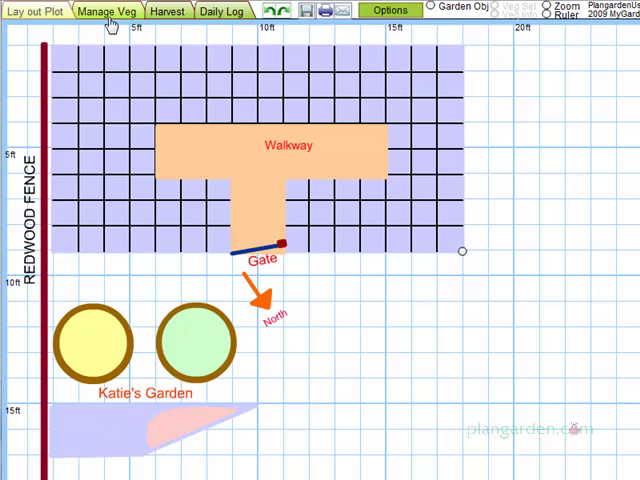
click(108, 12)
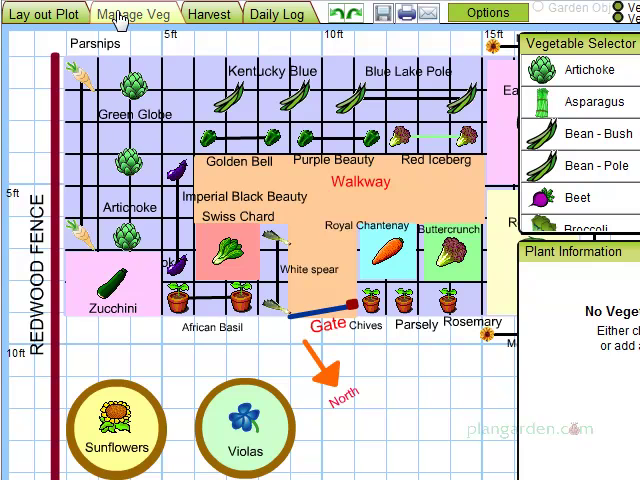
click(42, 14)
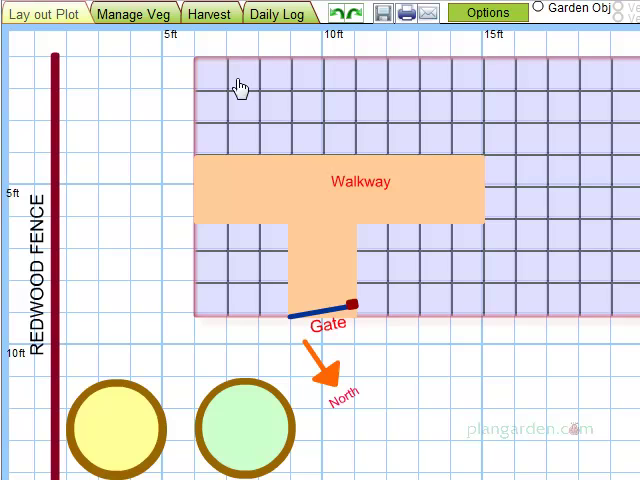
- Toggle between Lay out Plot and Manage Veg, ending on the vegetable management view
click(136, 12)
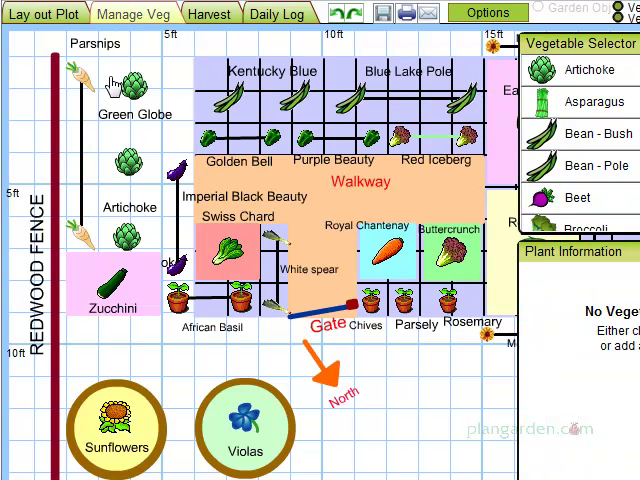
click(40, 12)
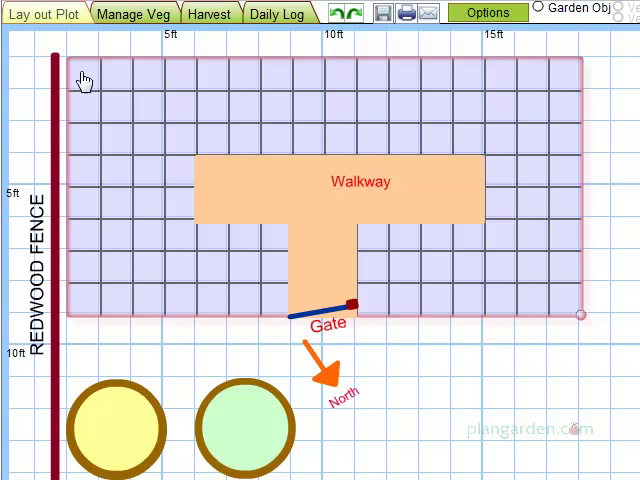
click(132, 12)
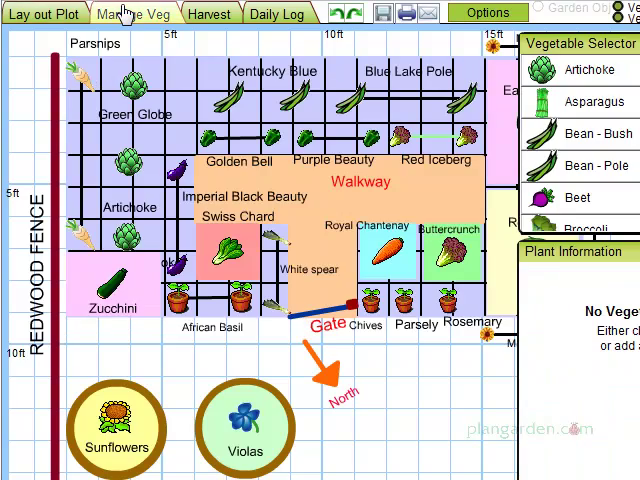